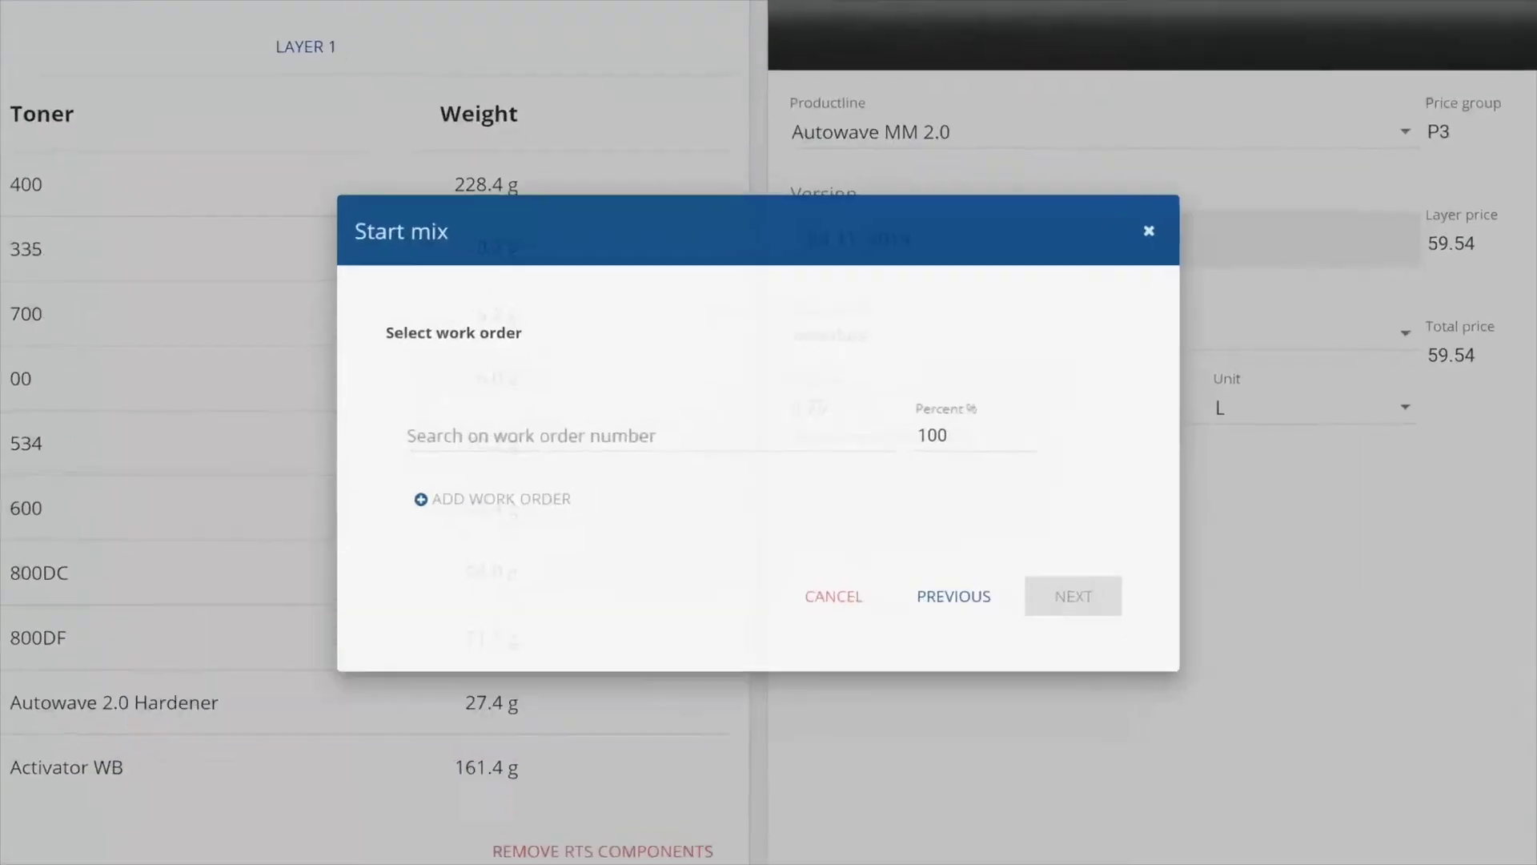
- Start mixing Indium Gray under work order 000001 and confirm the empty-can prompt
text(00)
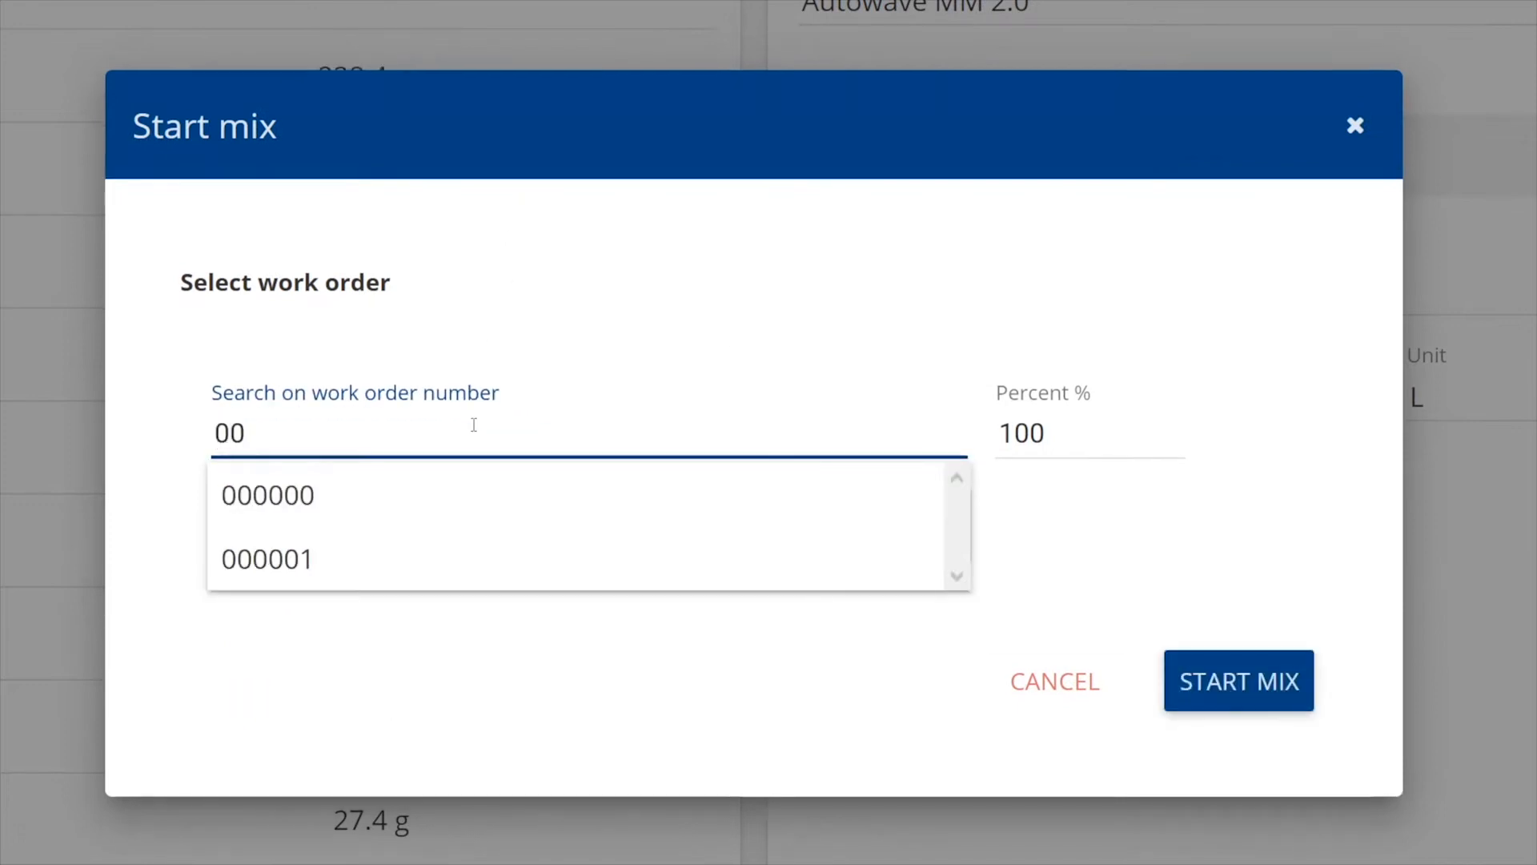
click(267, 558)
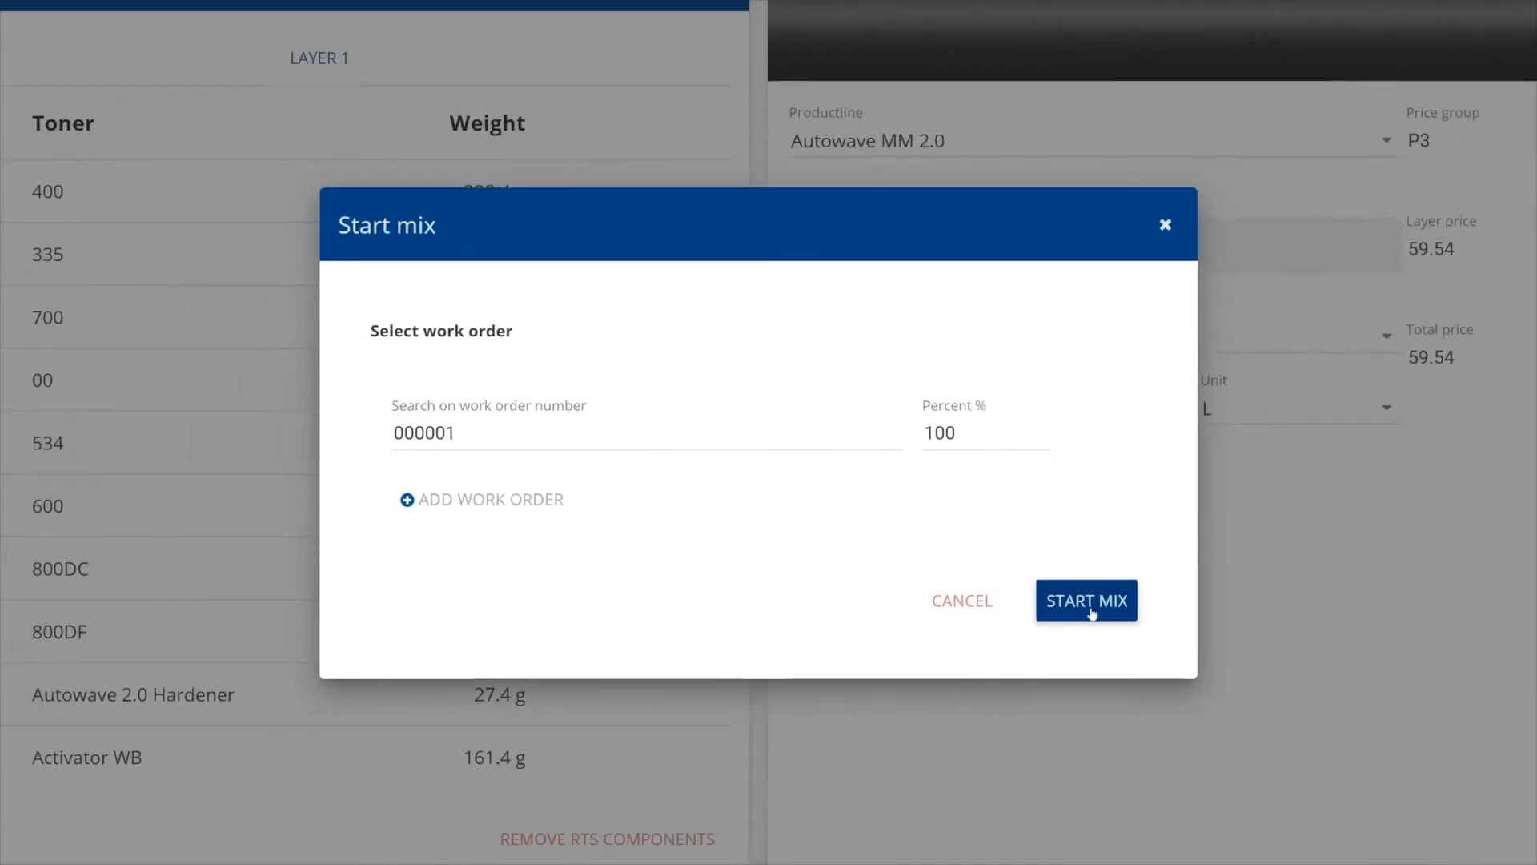
click(1086, 601)
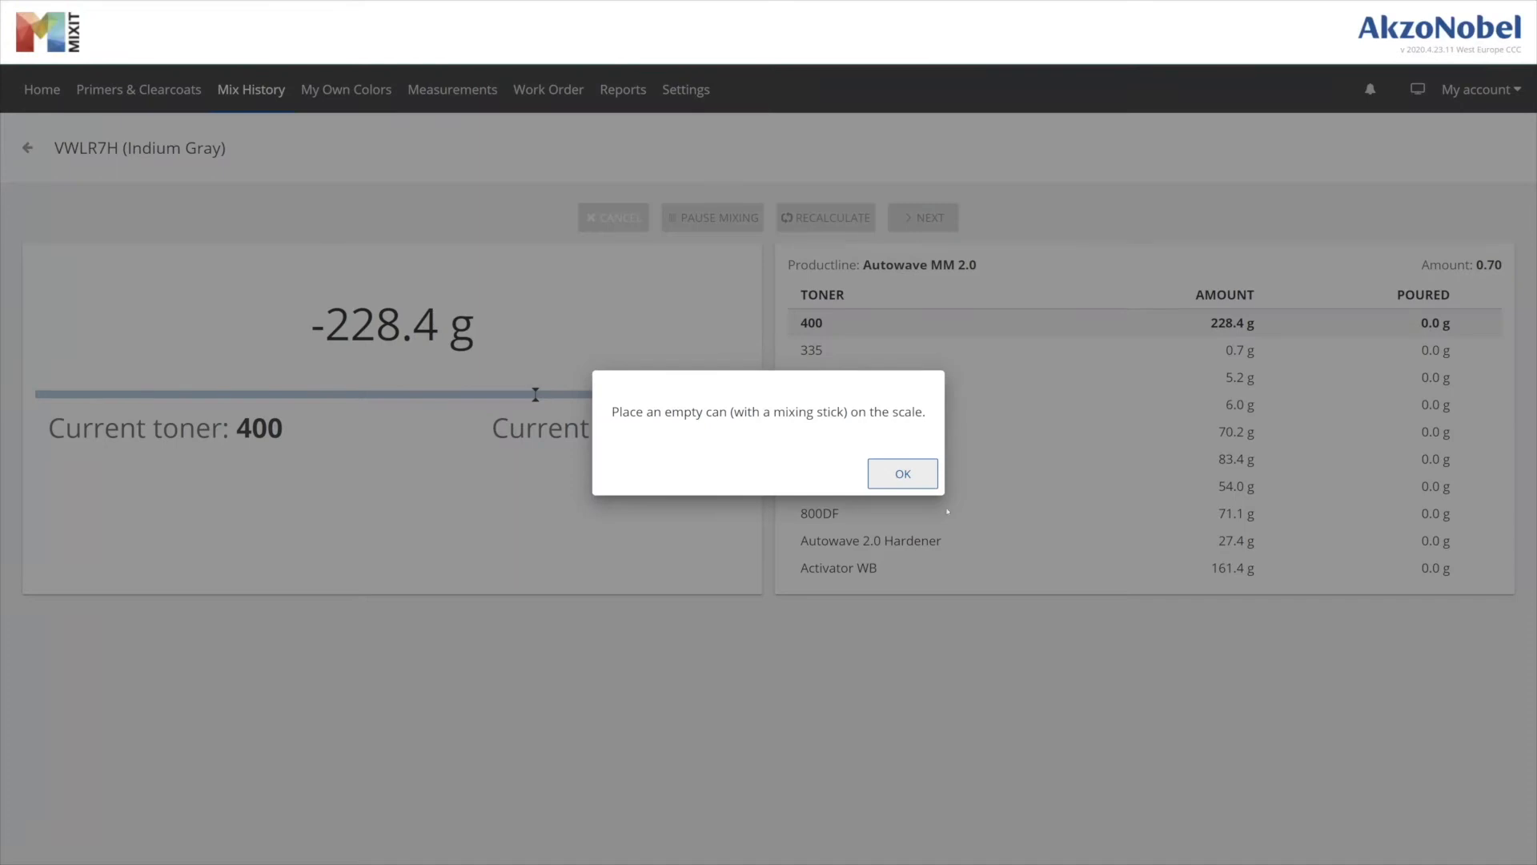
click(902, 473)
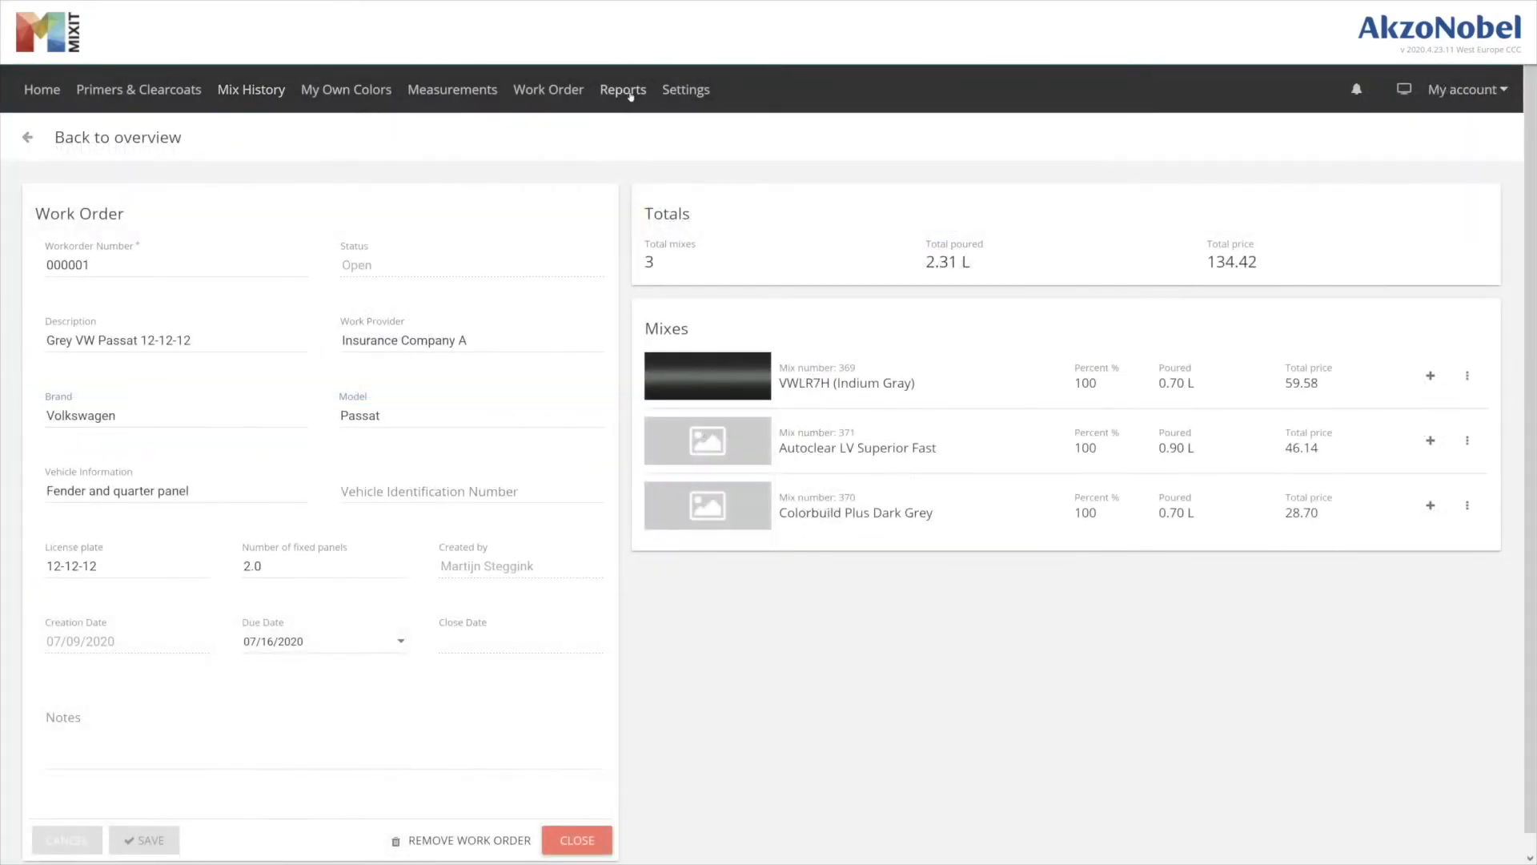
- Generate the Reports view for work order 000001 and scroll through its mix breakdown
click(623, 89)
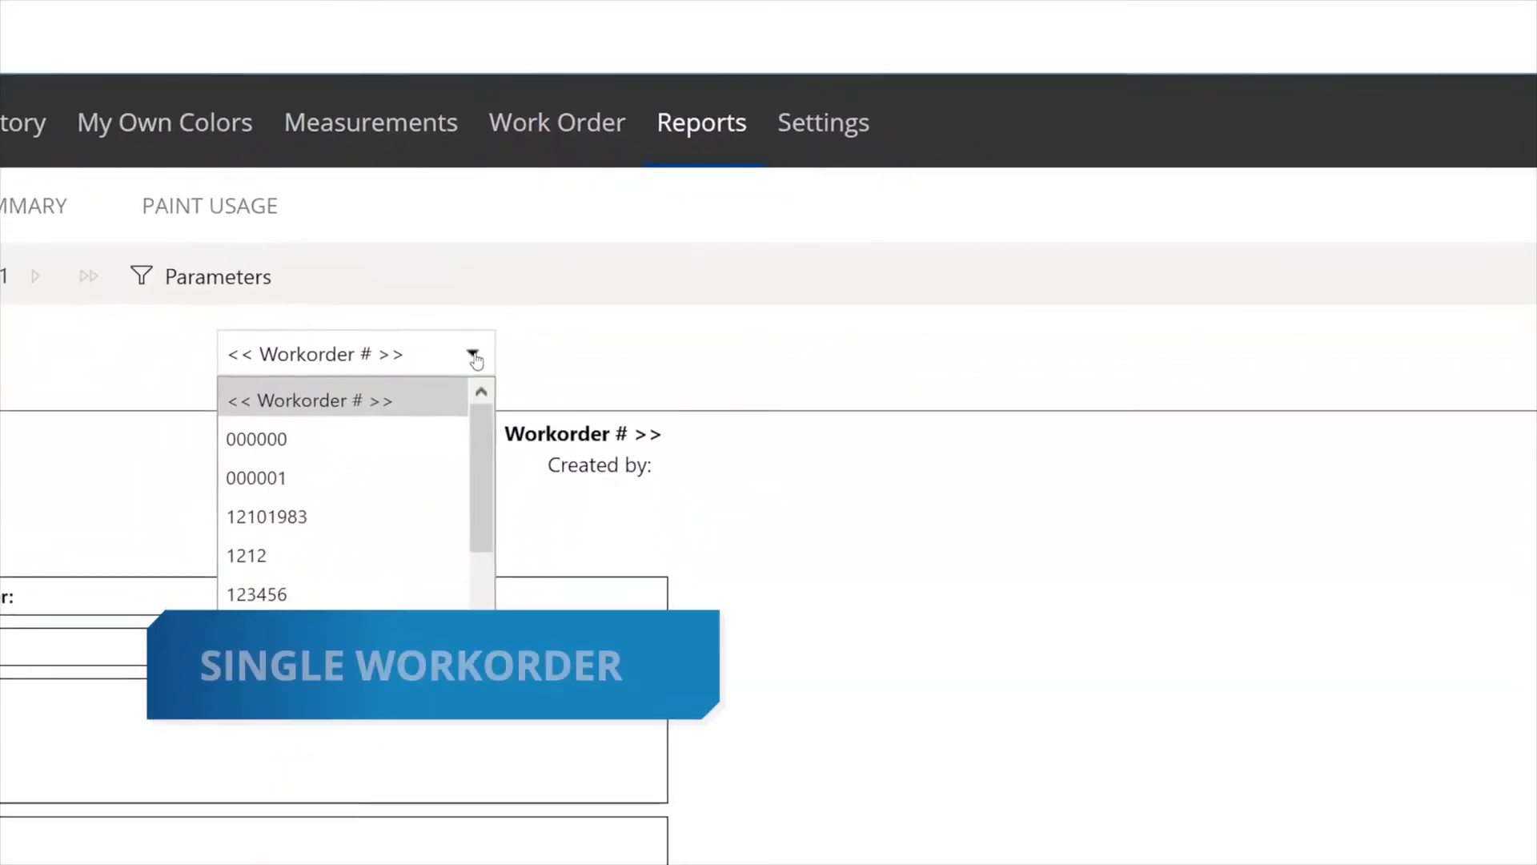
click(257, 477)
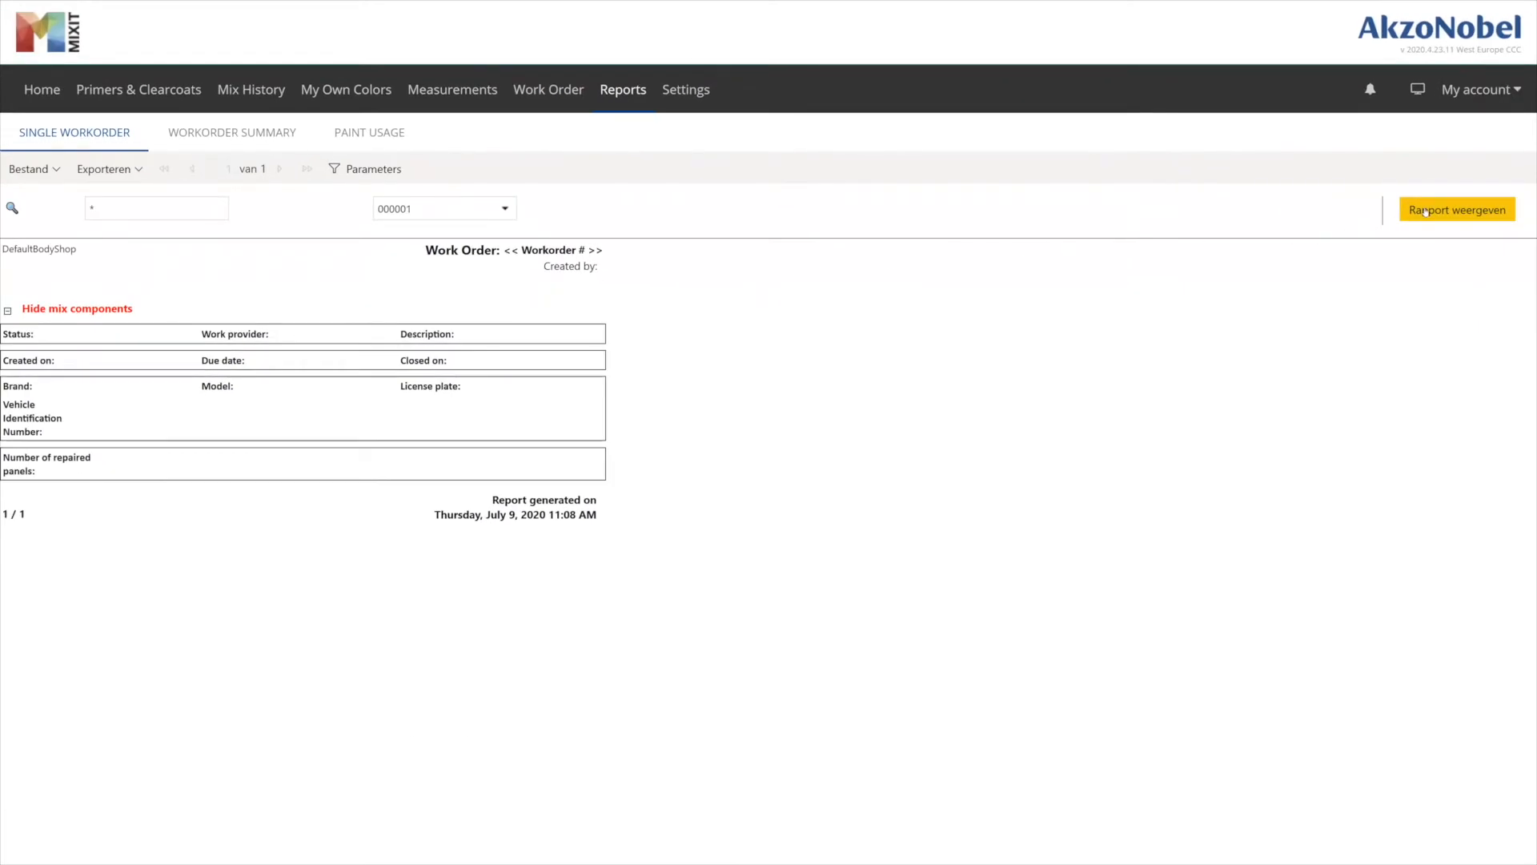
click(1456, 208)
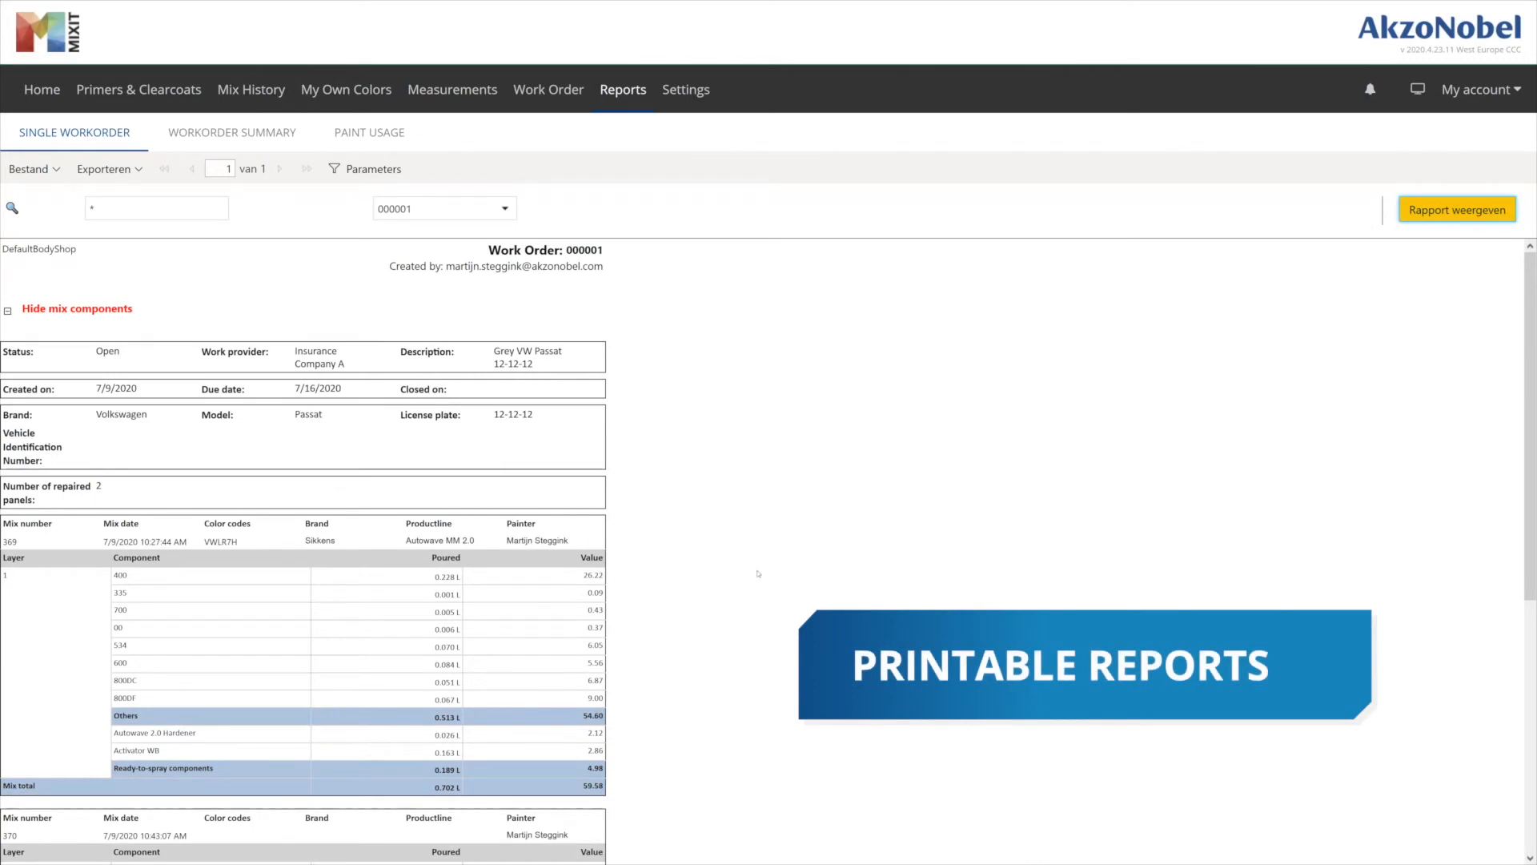
scroll(down, 3)
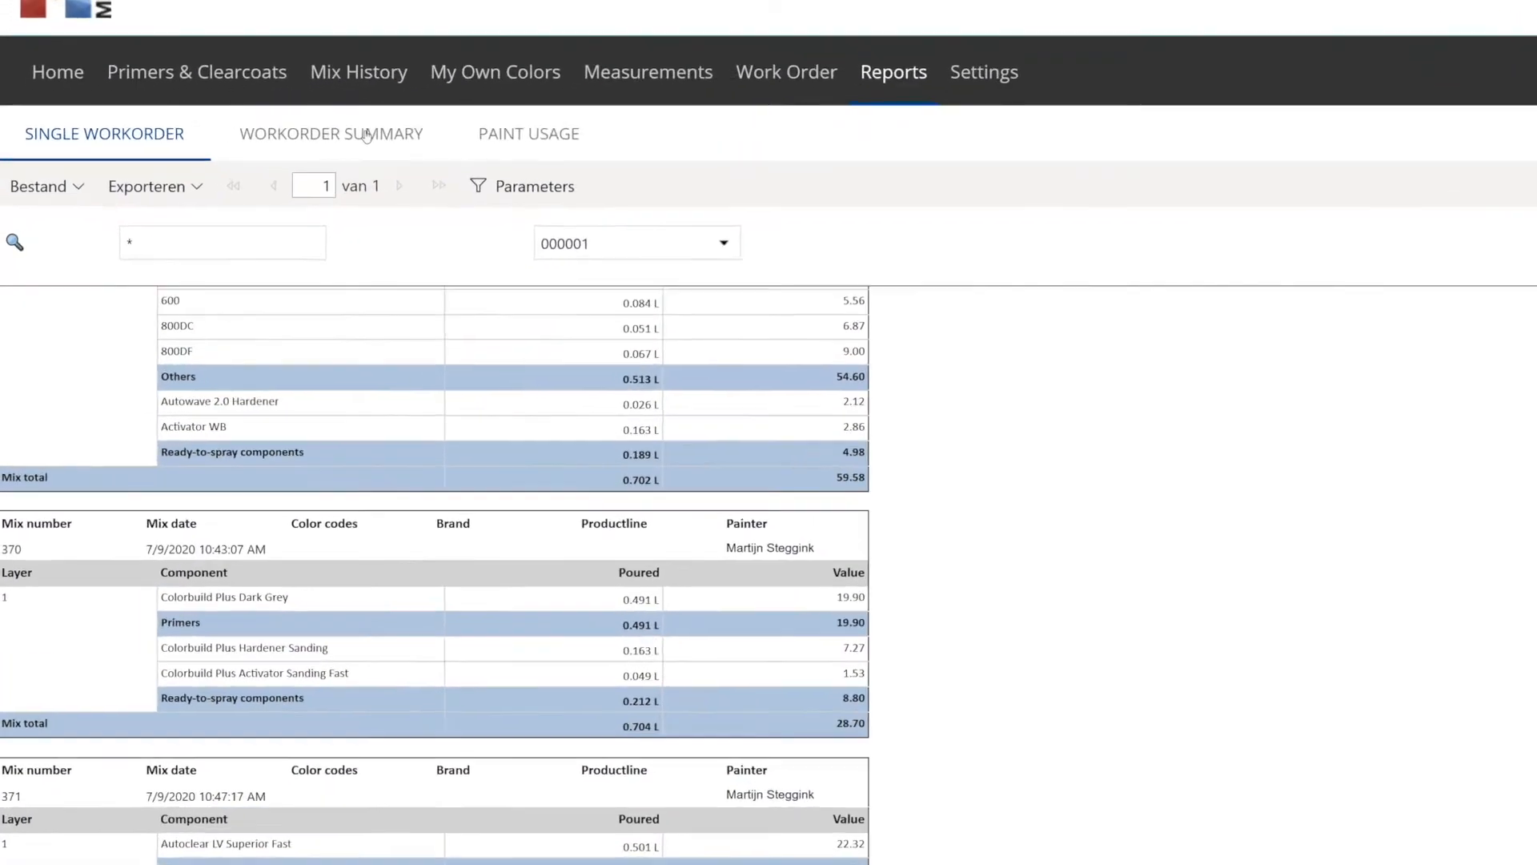
- Show the Workorder Summary report and scroll through its month-to-date and year-to-date sections
click(331, 134)
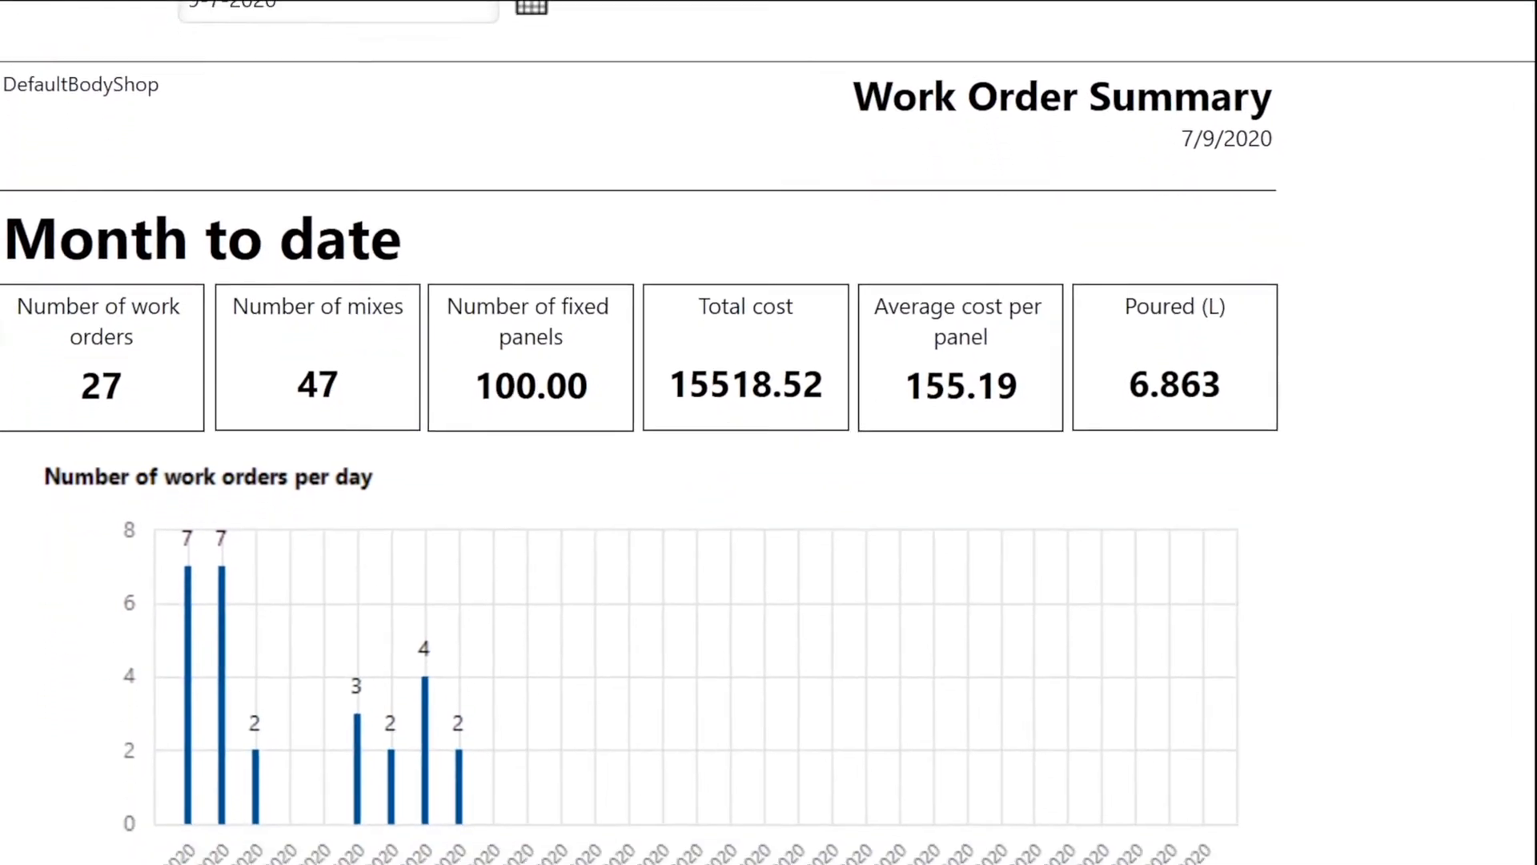
scroll(down, 3)
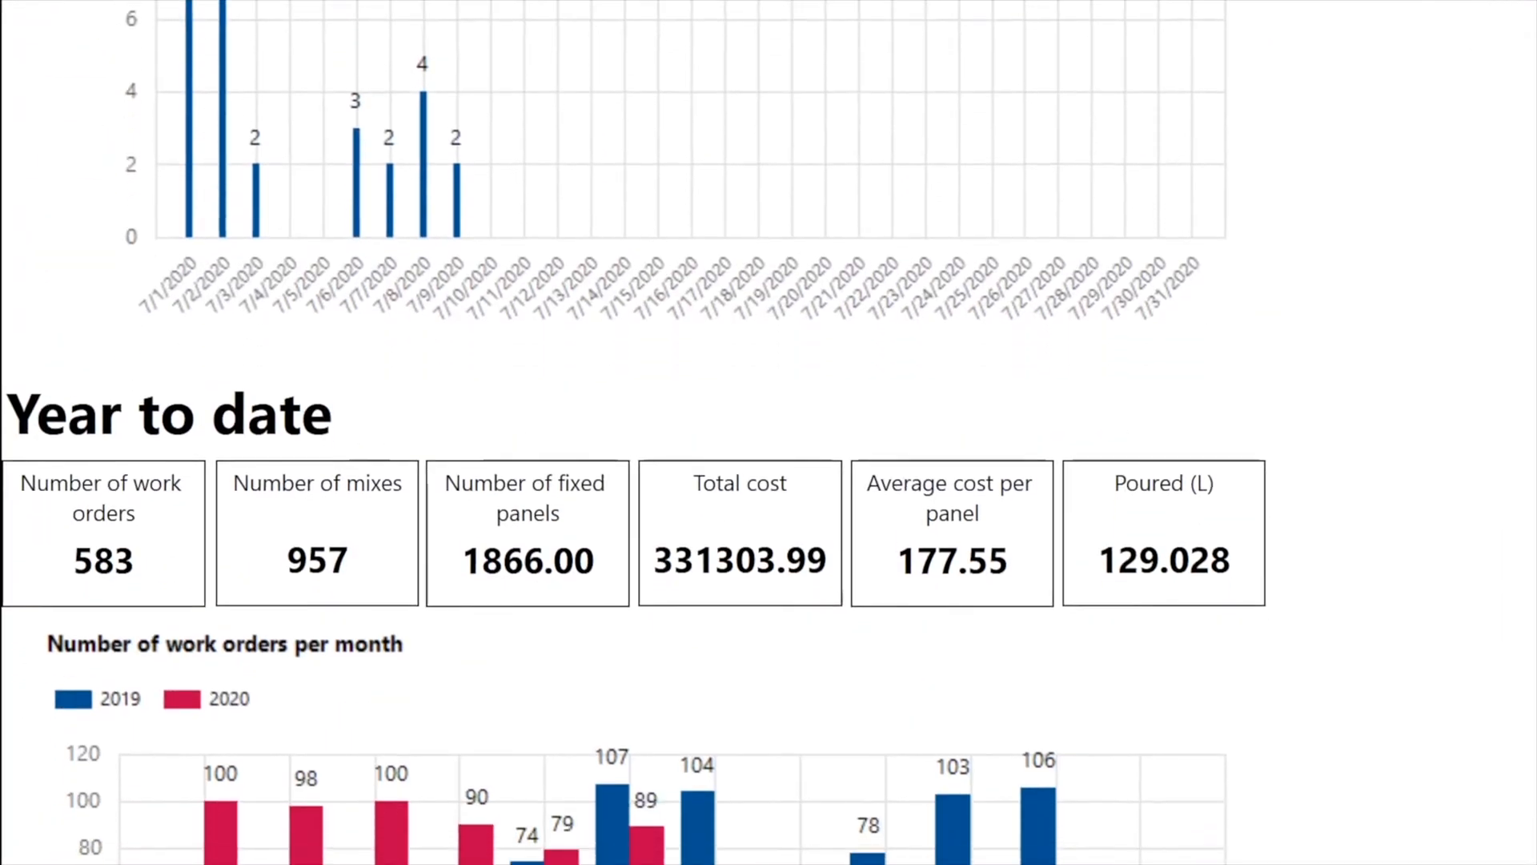
scroll(down, 3)
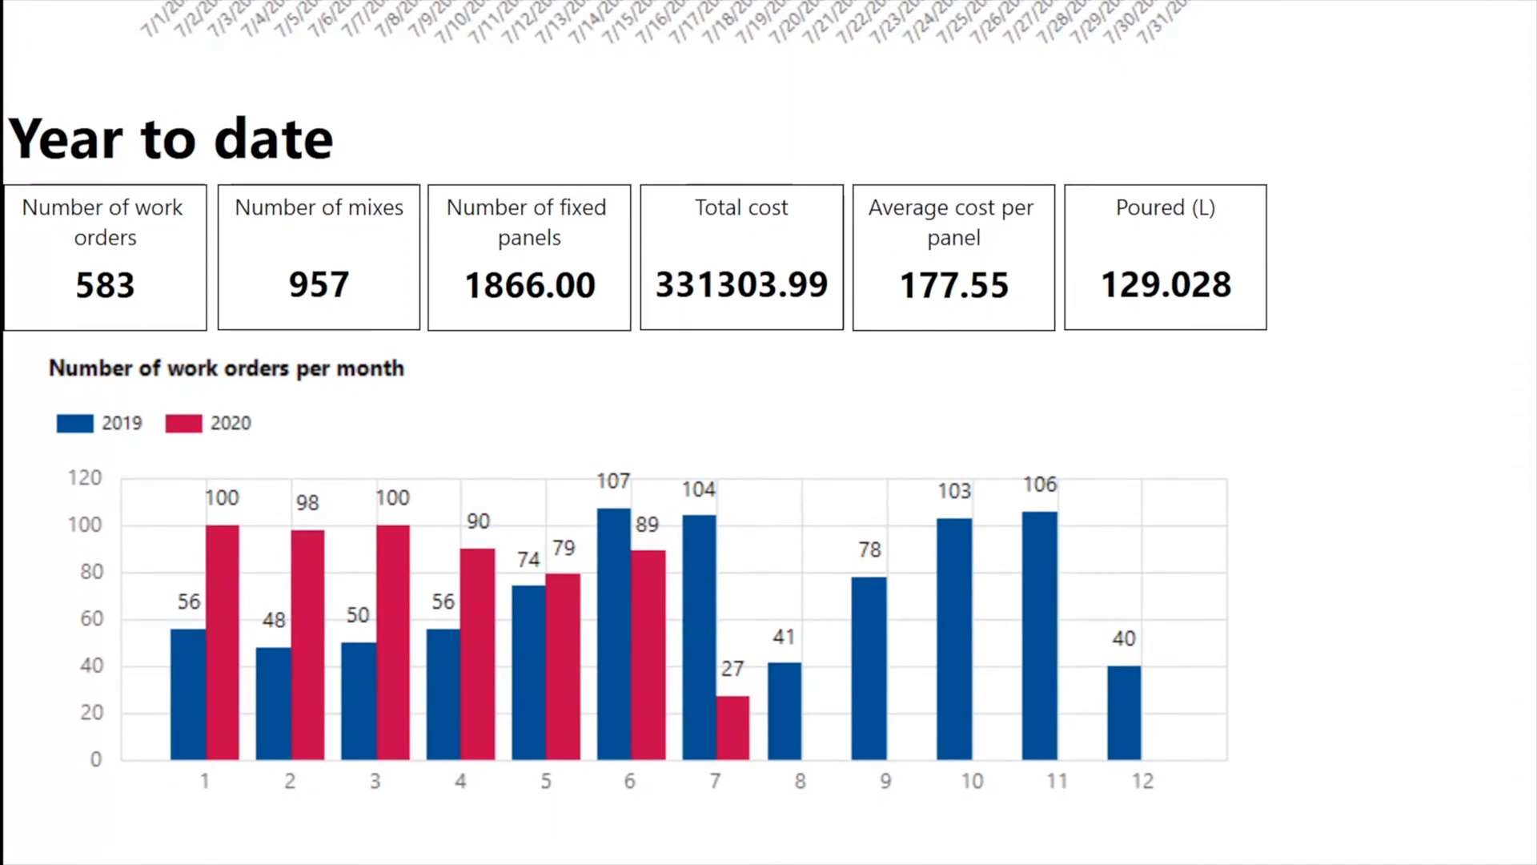
scroll(down, 3)
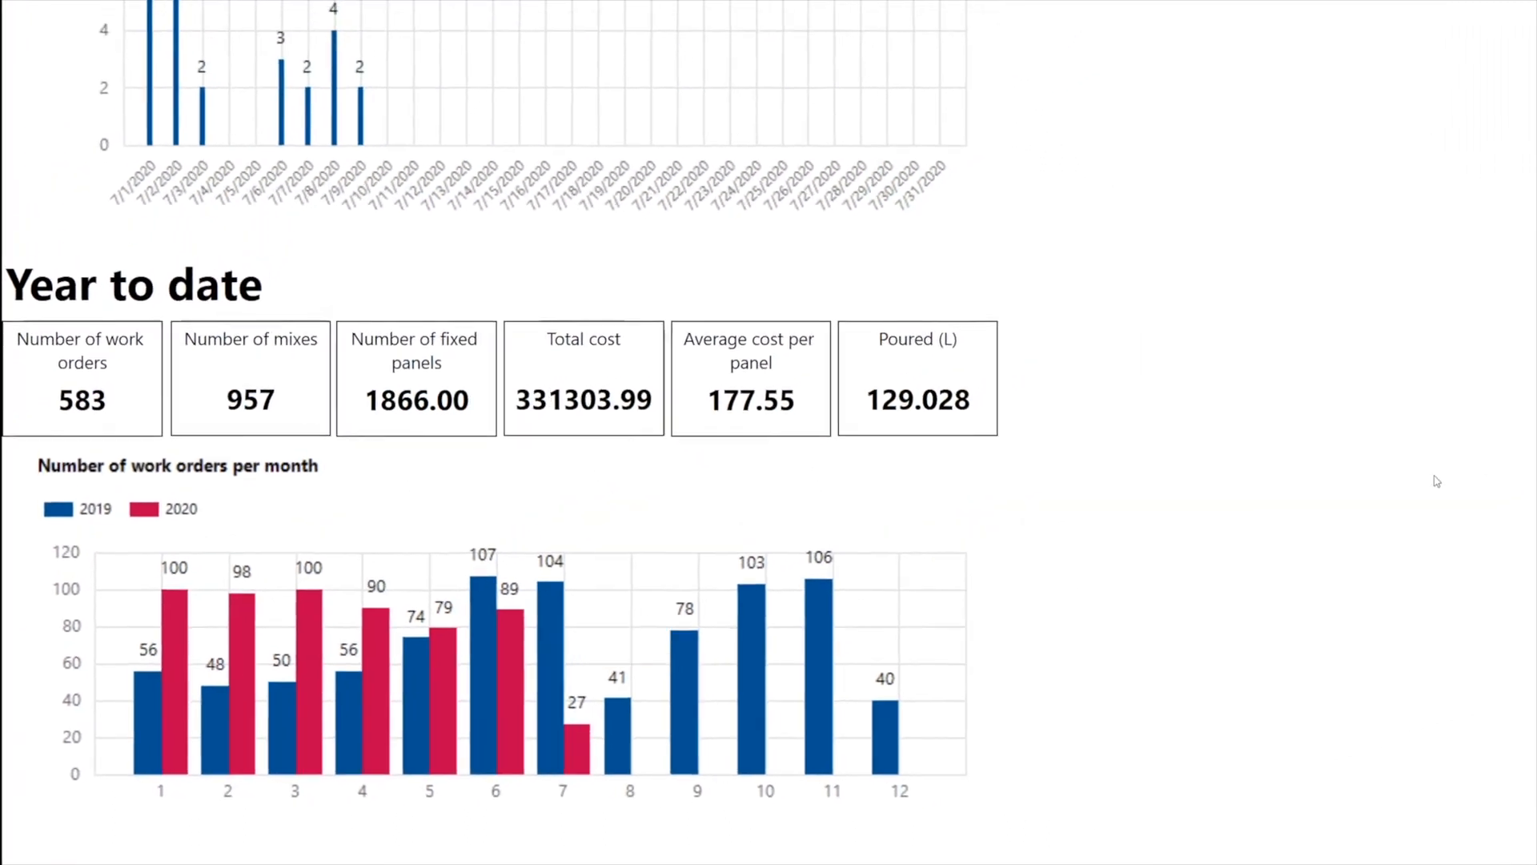